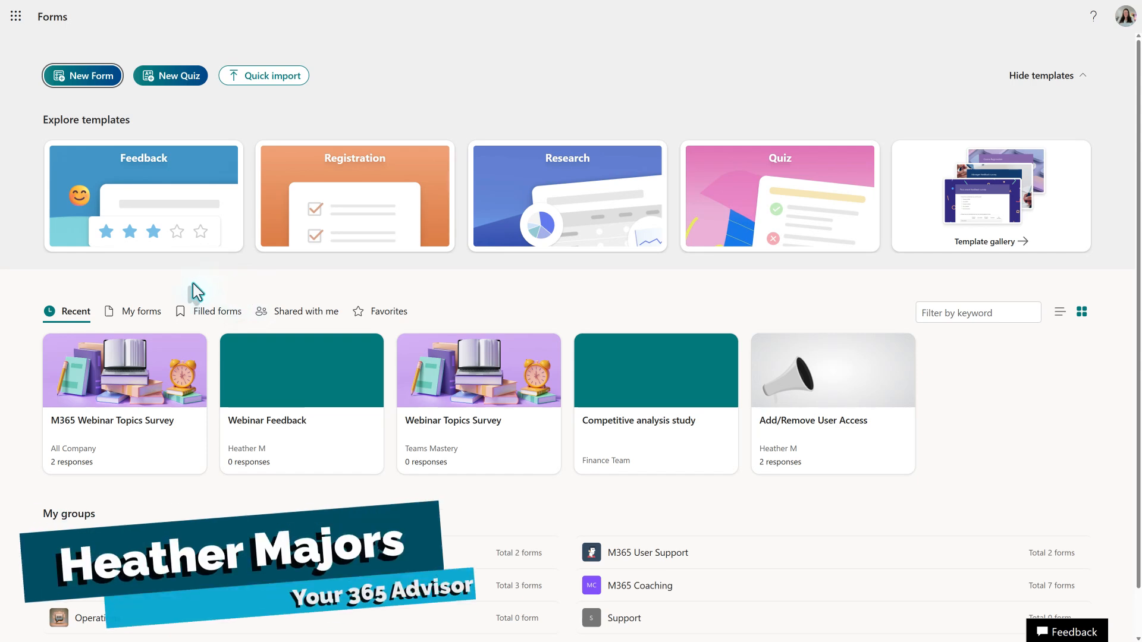
mouse_move(18, 447)
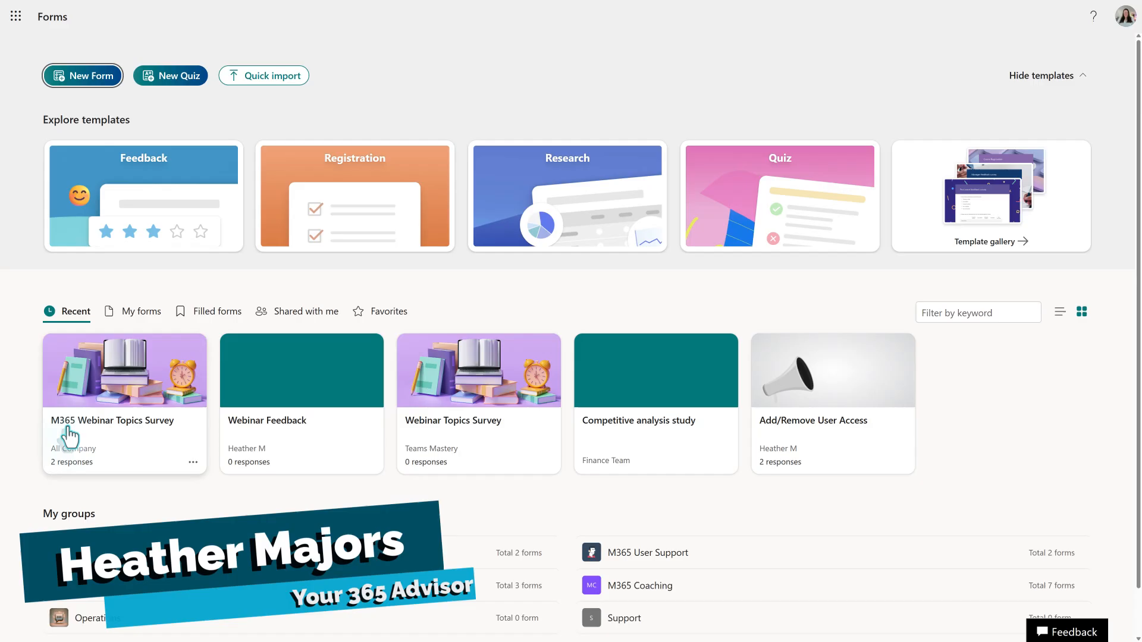
mouse_move(161, 400)
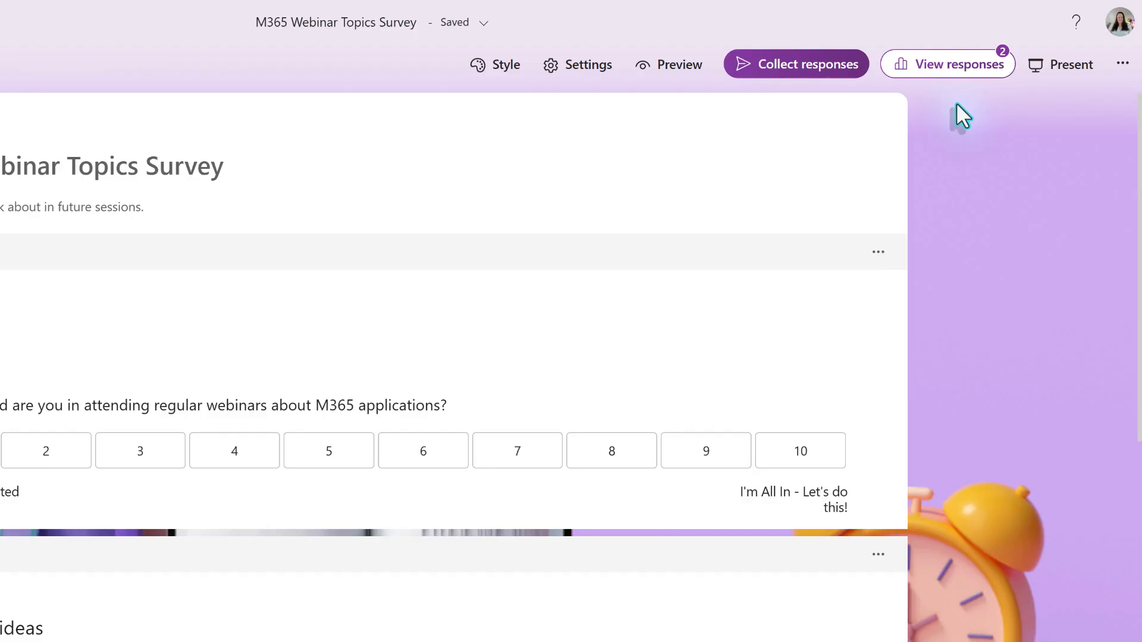
mouse_move(958, 69)
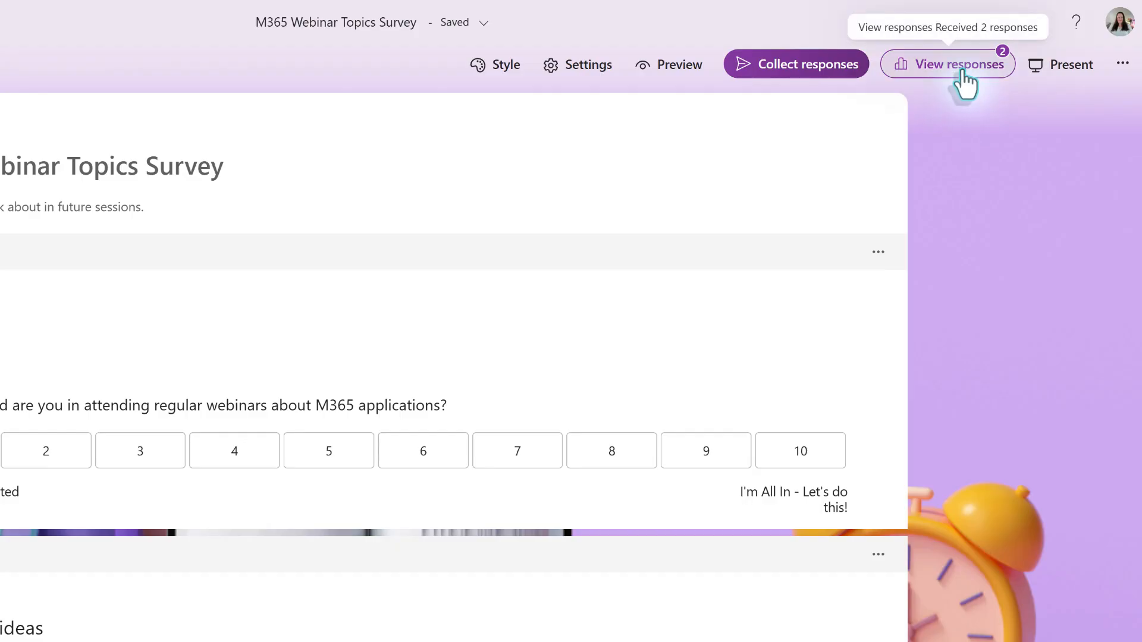
Step: Open the webinar survey's responses and check individual results, starting with respondent 1's rating of 9
click(947, 63)
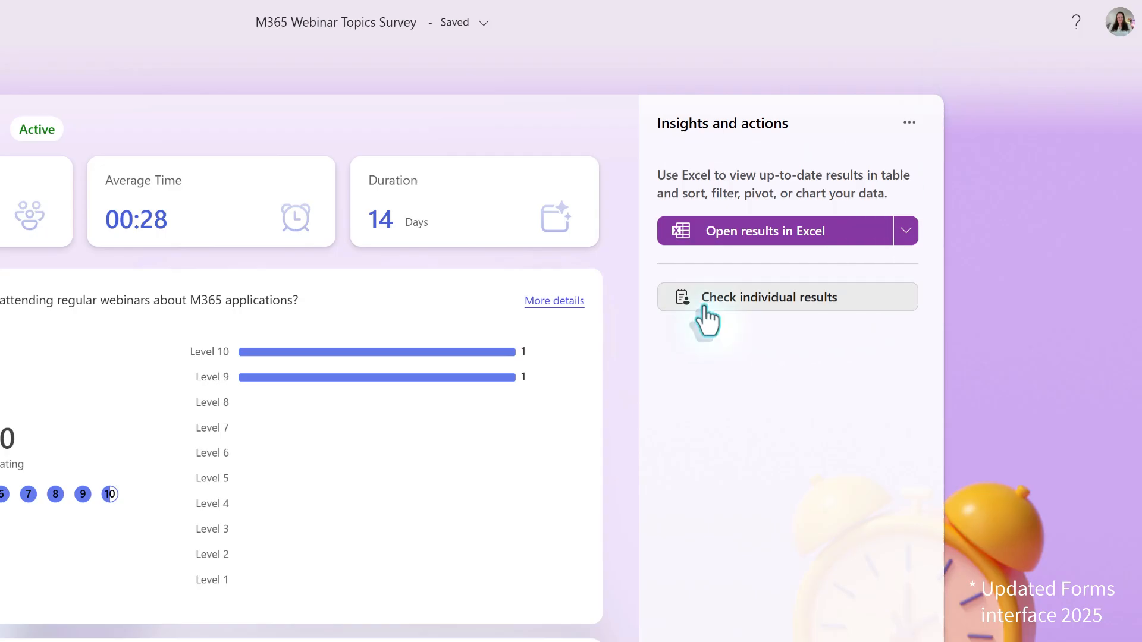
click(768, 296)
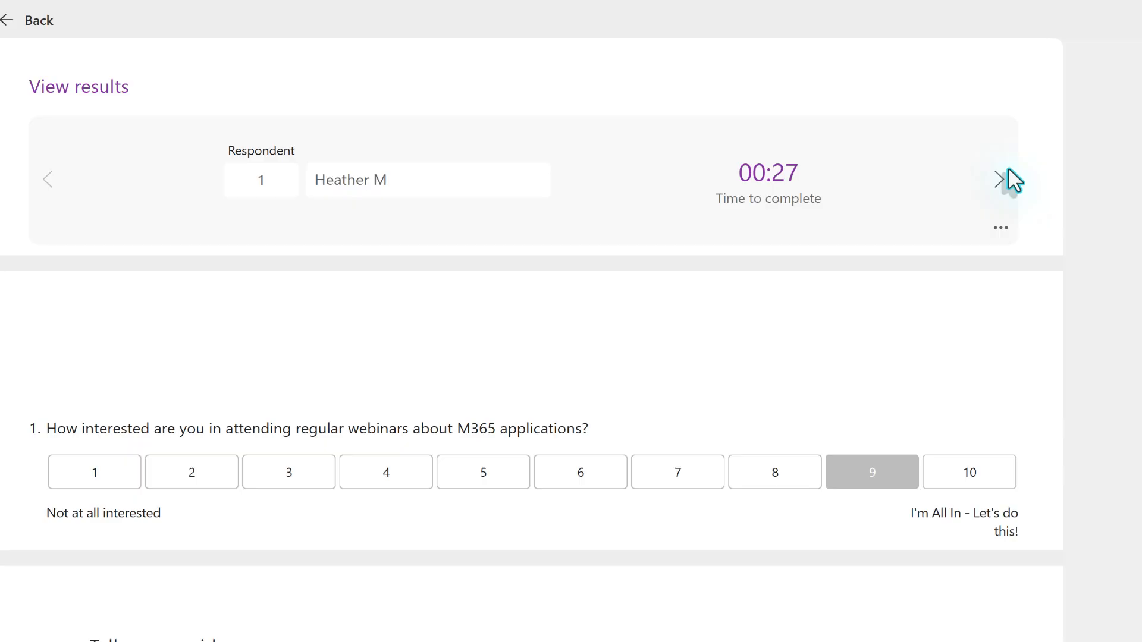
Step: Move to respondent 2, whose answers rate webinar interest at 10
click(999, 179)
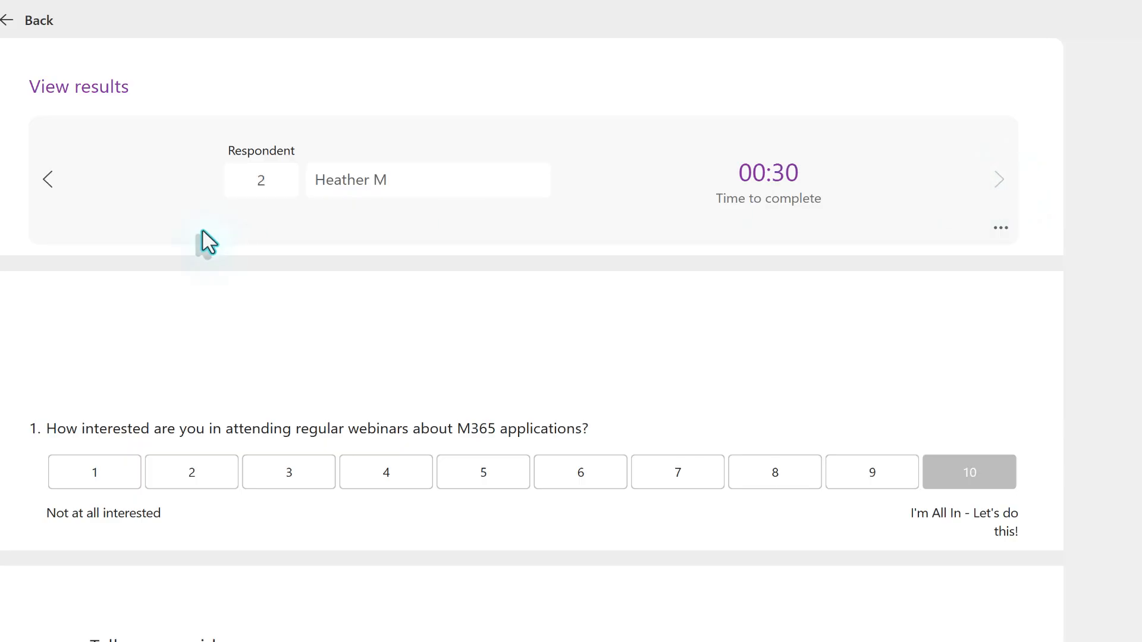
mouse_move(62, 233)
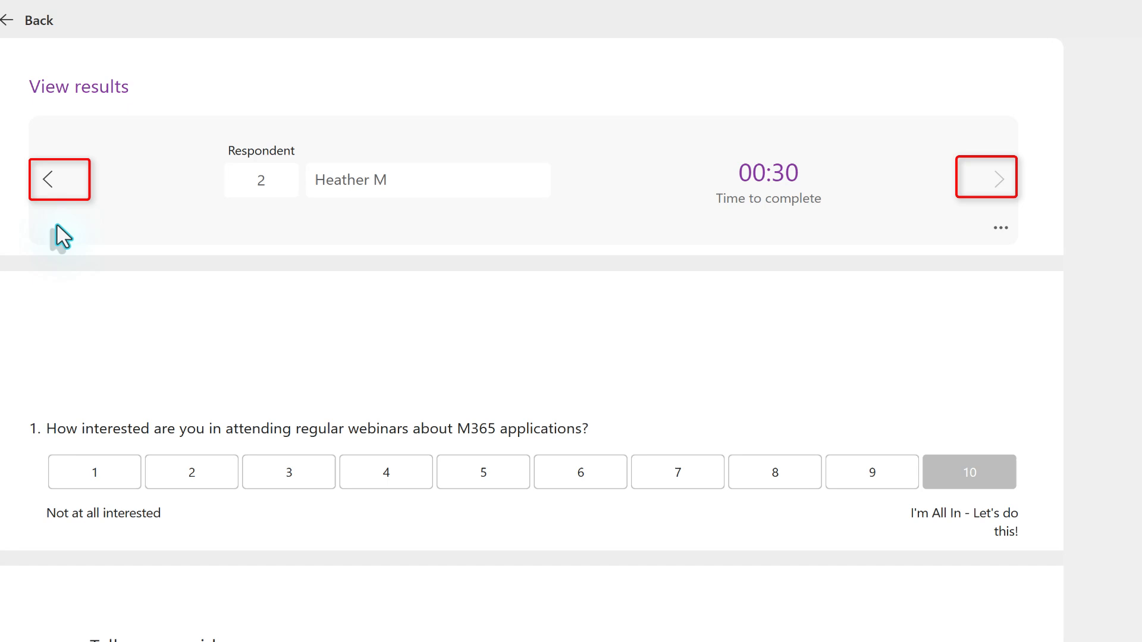
mouse_move(219, 232)
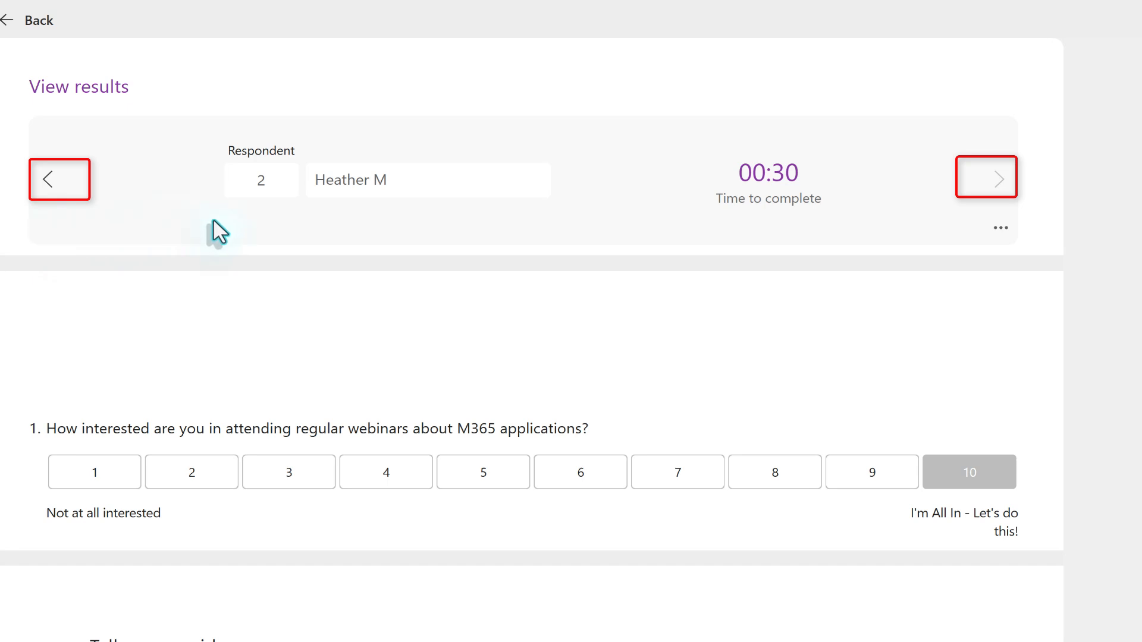
mouse_move(452, 243)
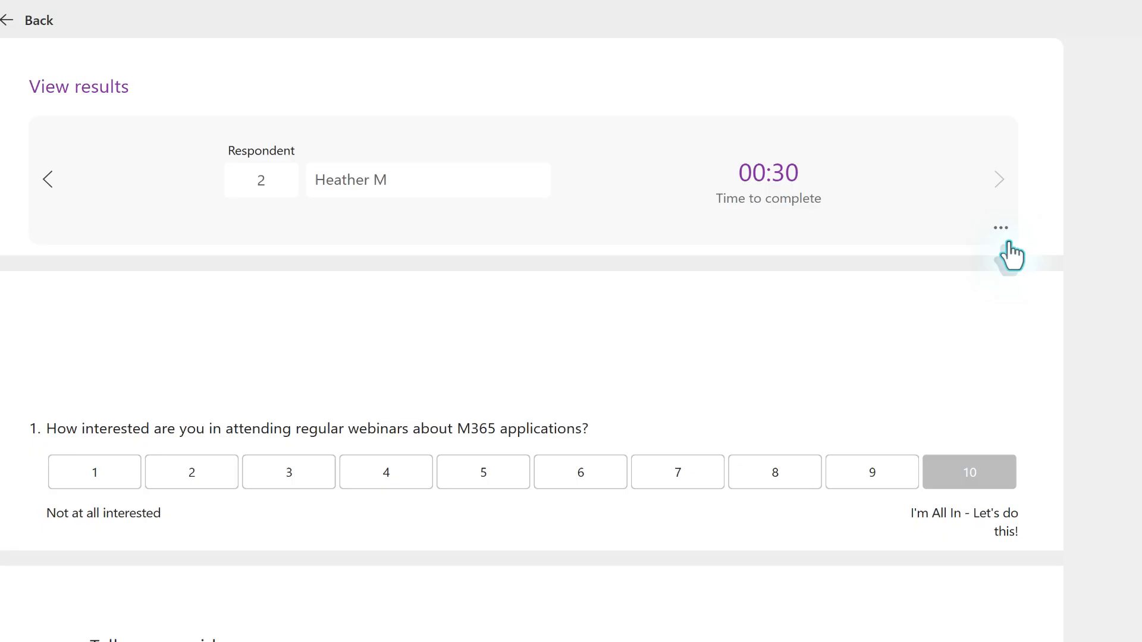
mouse_move(1000, 227)
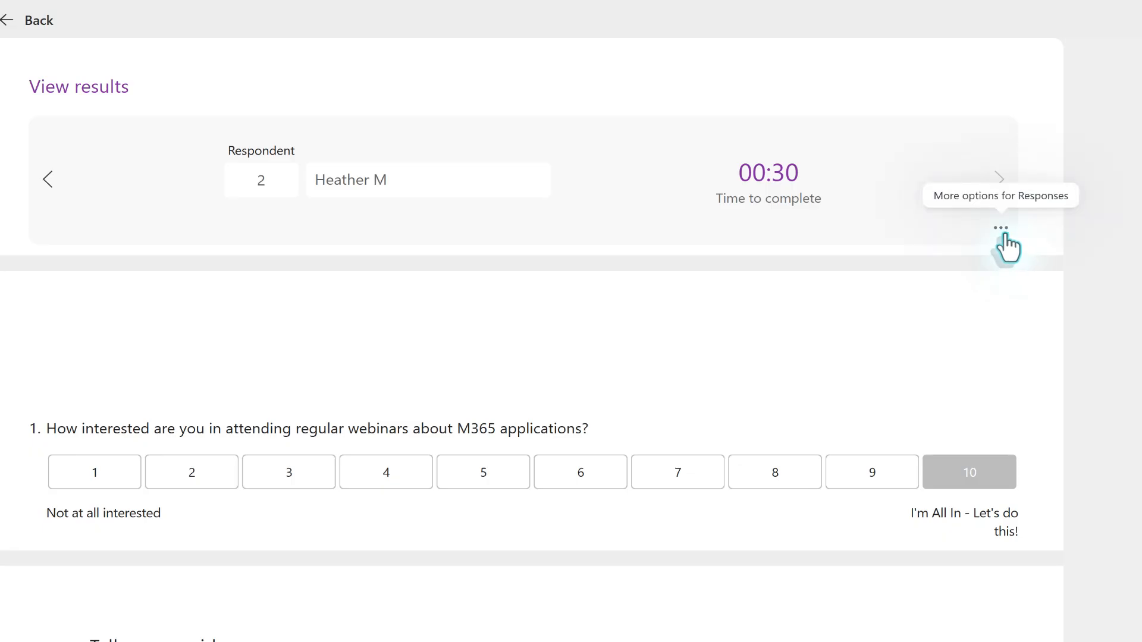
Step: Delete respondent 2's duplicate response and confirm the permanent deletion
click(1000, 227)
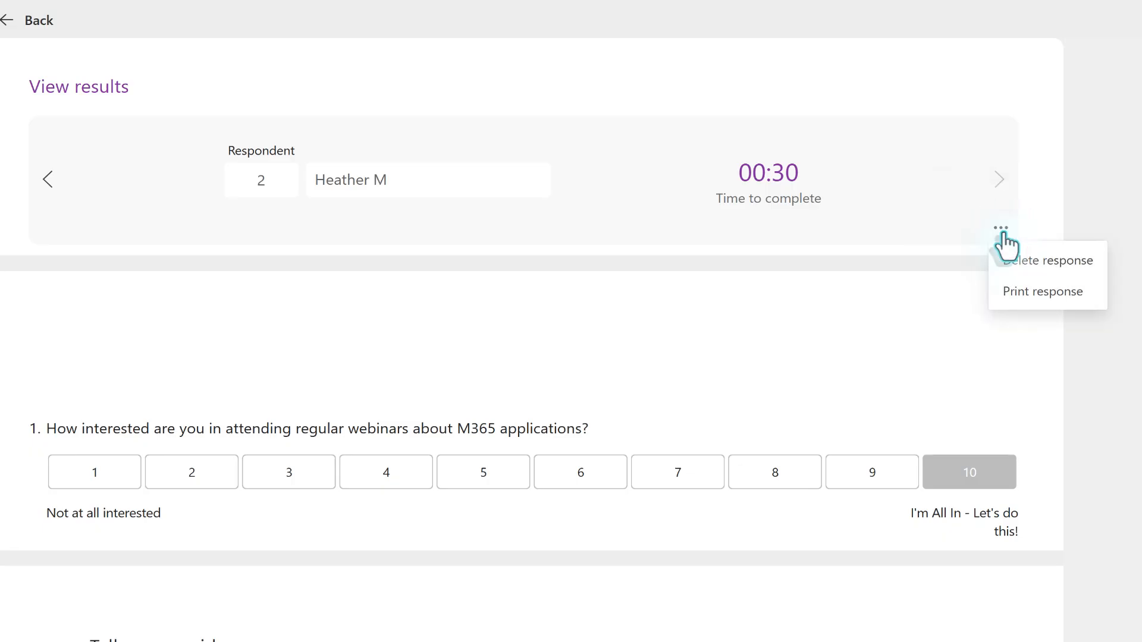
click(1051, 260)
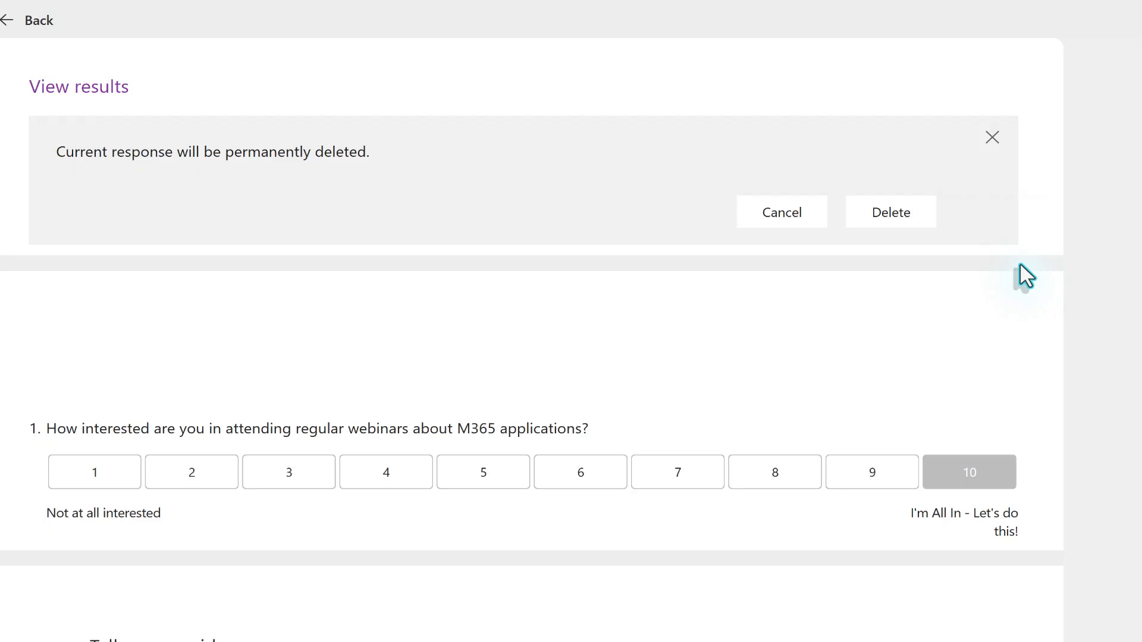
mouse_move(1031, 275)
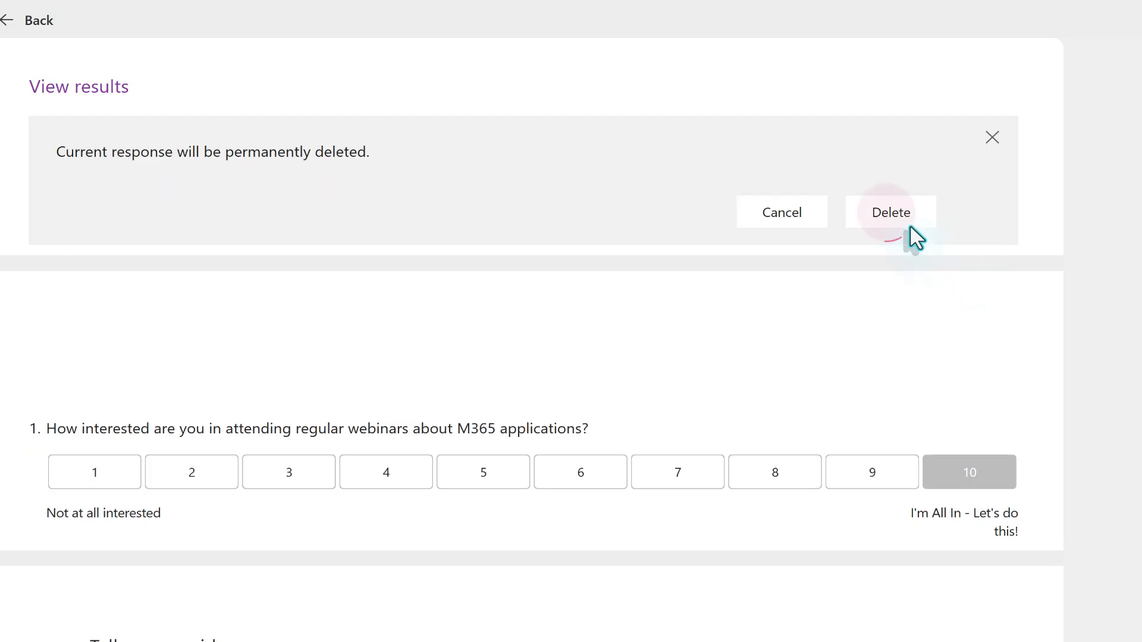
click(889, 212)
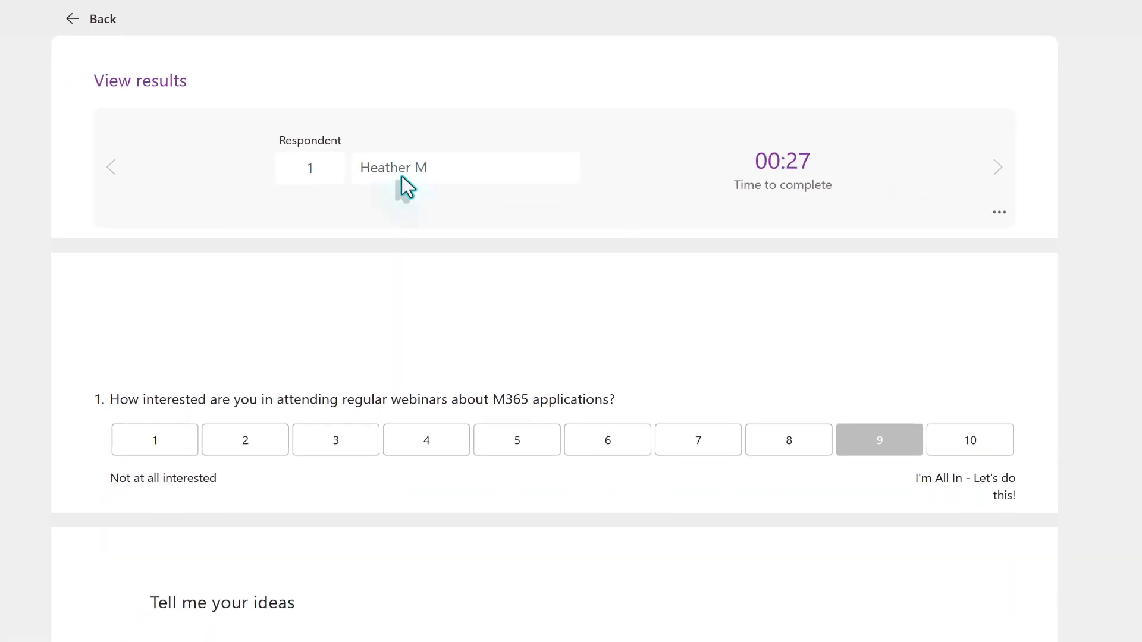
Step: Go back to the overview showing 1 response, 27-second average time and 9.00 rating
click(90, 18)
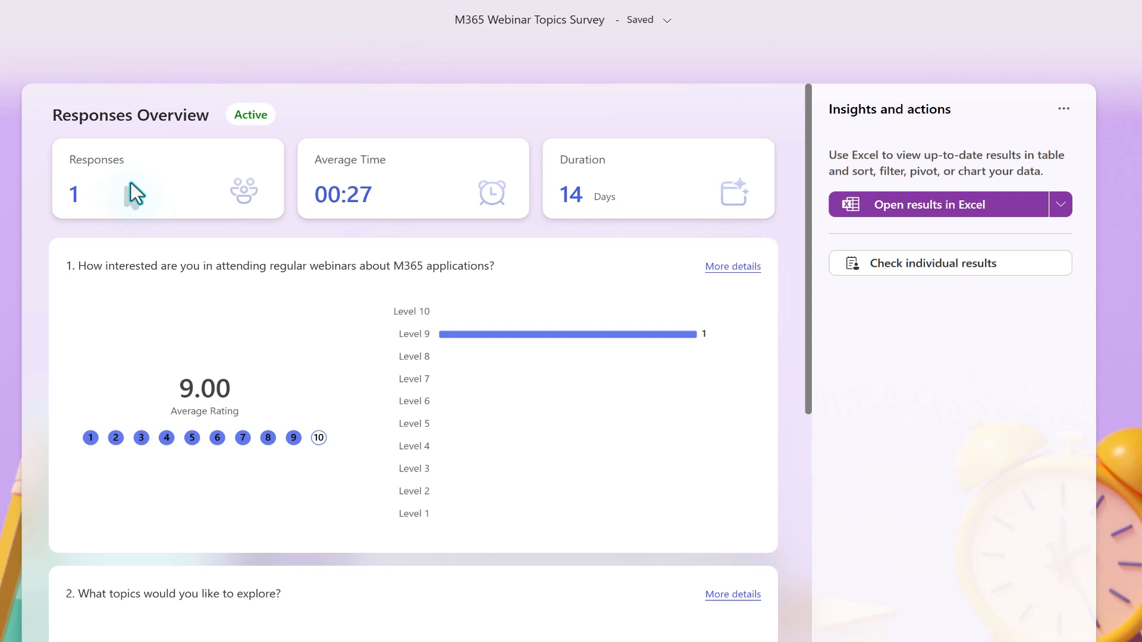
mouse_move(144, 205)
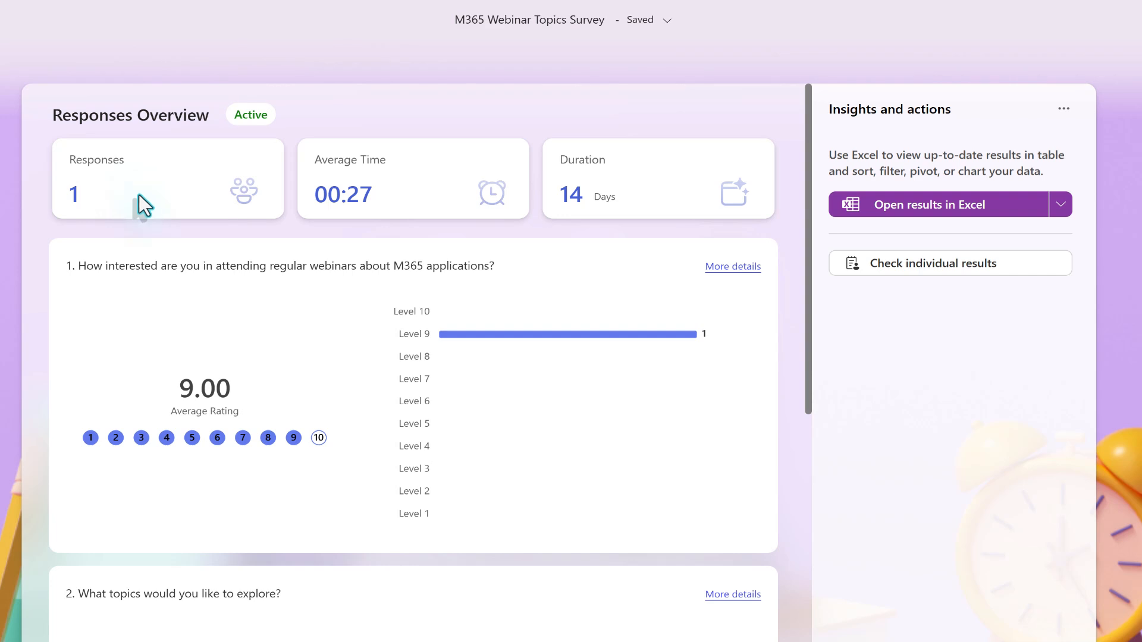